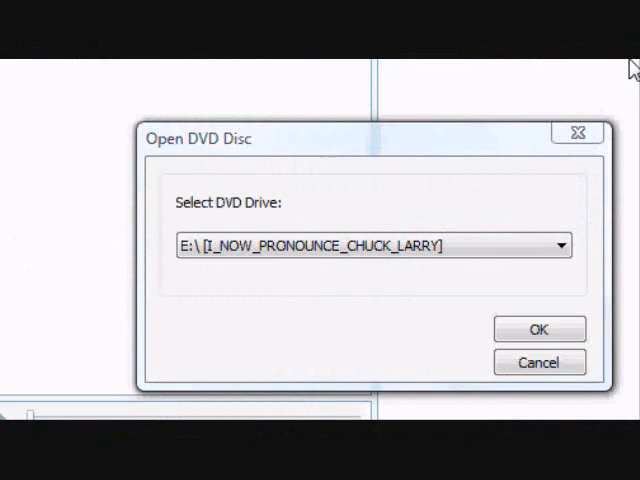
pyautogui.moveTo(564, 268)
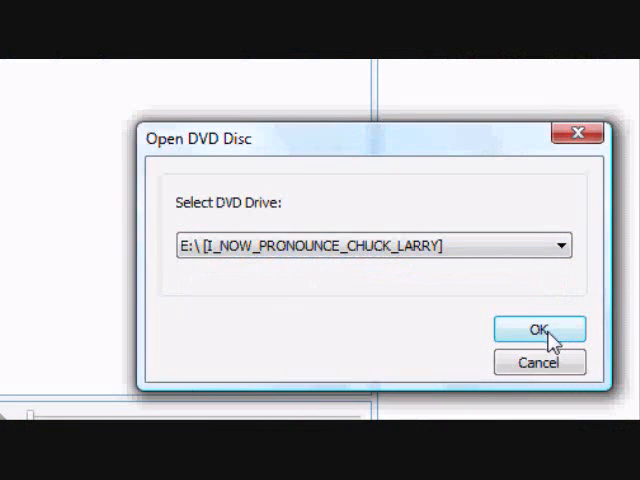
# Load the disc from drive E: into DVD Shrink
pyautogui.click(538, 328)
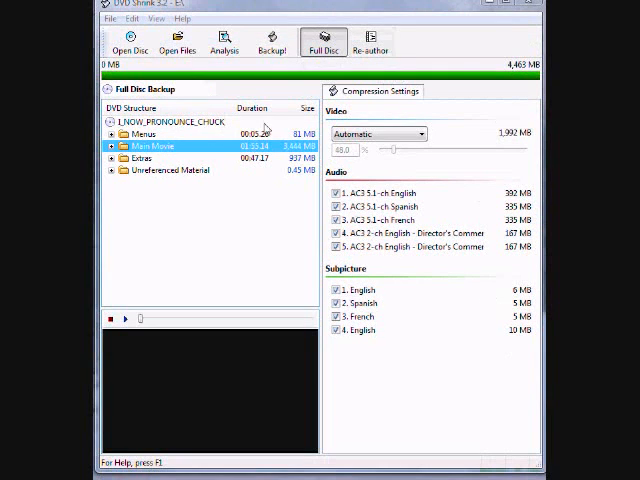
# Start a backup with ISO Image File kept as the target device
pyautogui.click(272, 40)
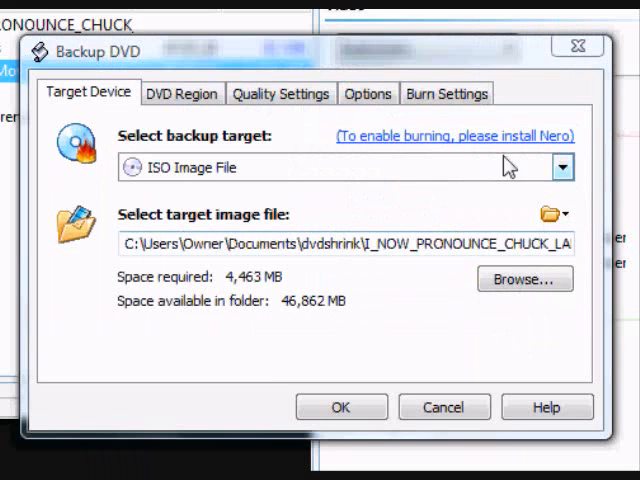
pyautogui.click(562, 168)
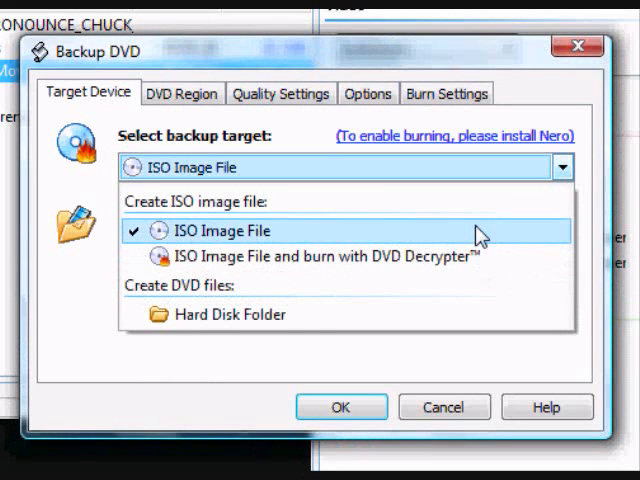
pyautogui.click(224, 232)
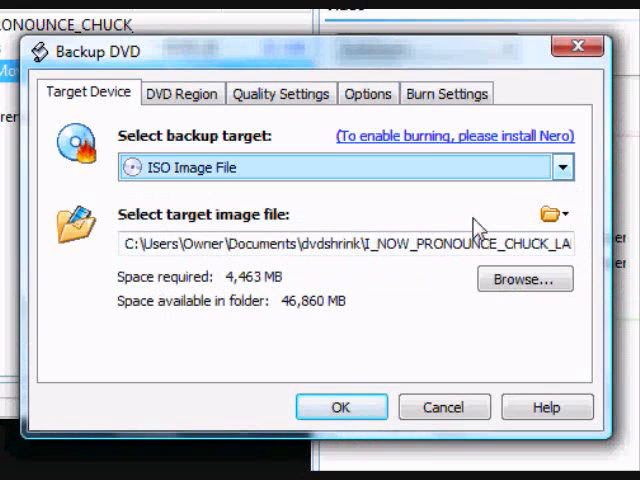
pyautogui.moveTo(510, 224)
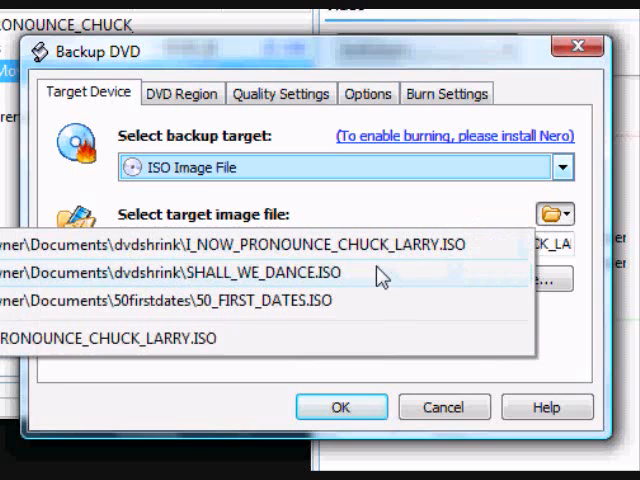
# Save the image as I_NOW_PRONOUNCE_CHUCK_LARRY in the dvdshrink folder
pyautogui.click(240, 244)
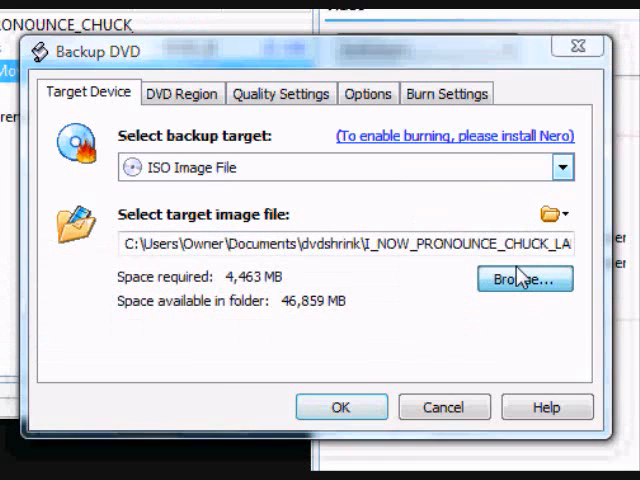
pyautogui.click(524, 280)
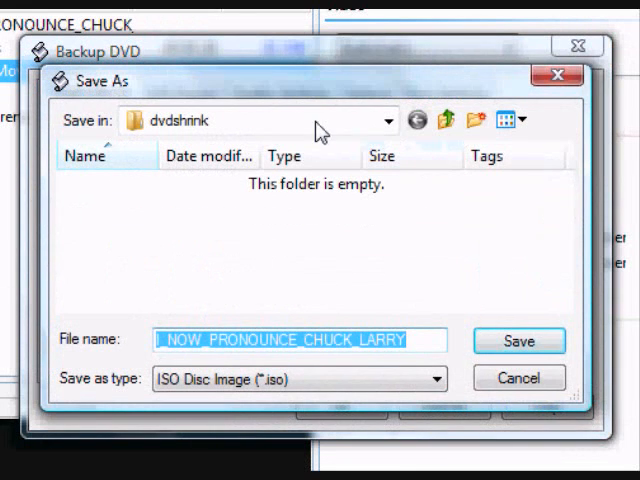
pyautogui.click(384, 120)
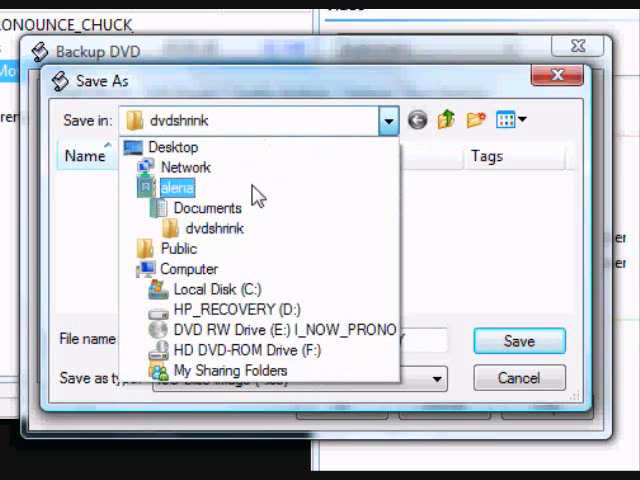
pyautogui.click(208, 228)
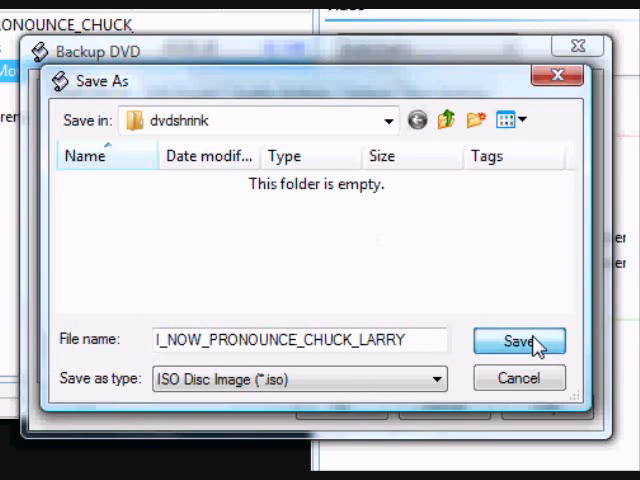
pyautogui.click(520, 340)
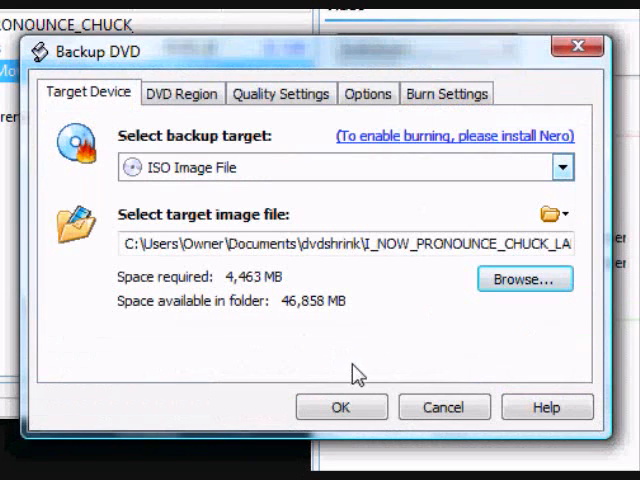
pyautogui.click(340, 408)
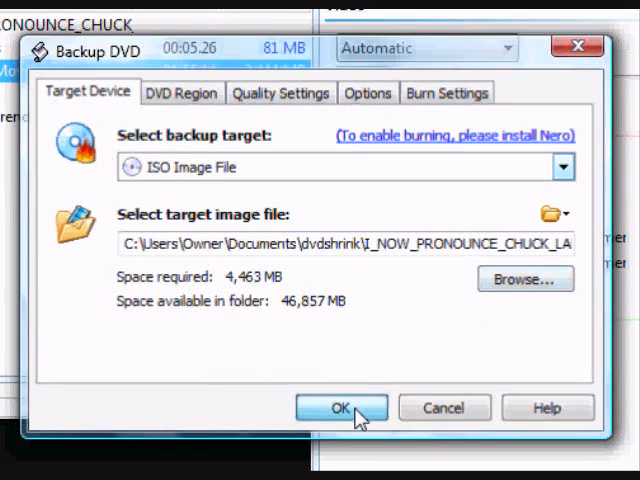
# Start the backup and dismiss the copy protection error that stops it
pyautogui.click(340, 408)
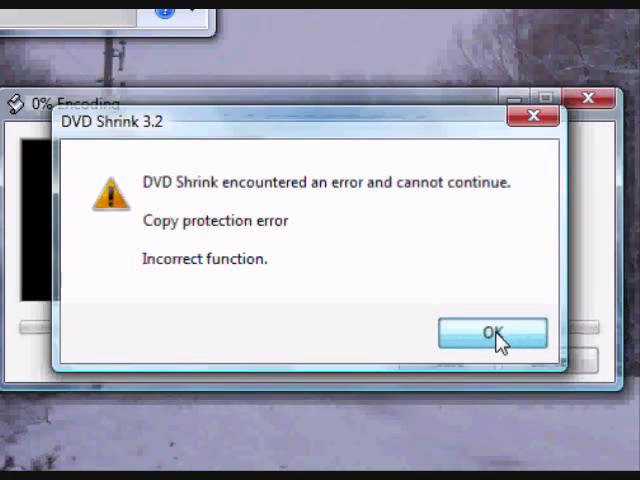
pyautogui.click(492, 334)
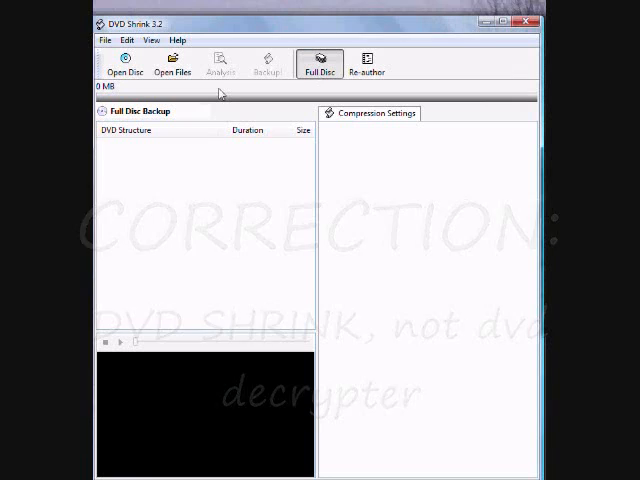
# Reload the disc and start the backup again as an ISO Disc Image in the dvdshrink folder
pyautogui.click(124, 60)
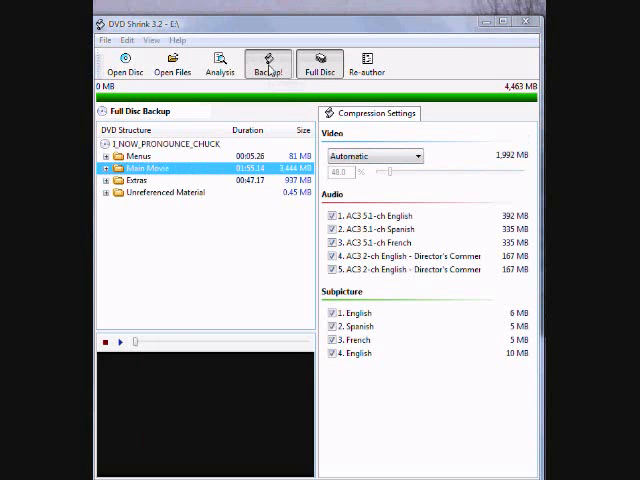
pyautogui.click(268, 64)
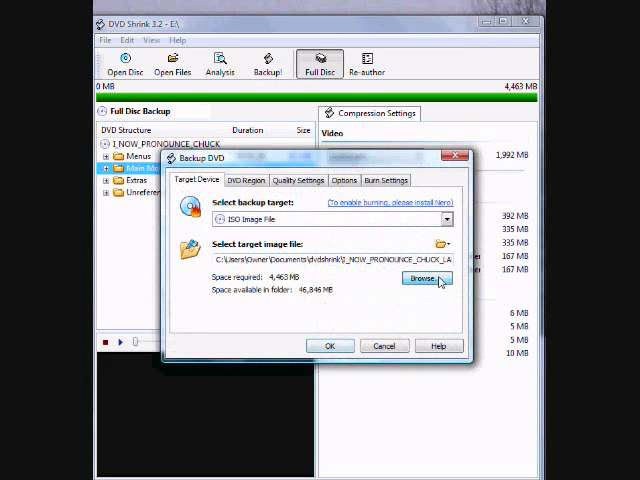
pyautogui.click(426, 280)
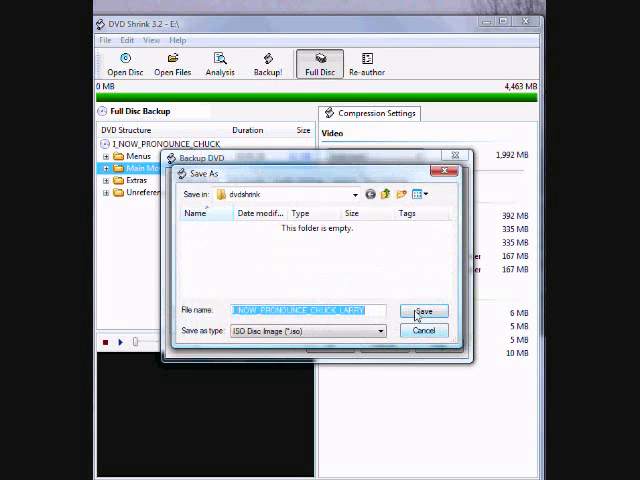
pyautogui.click(422, 310)
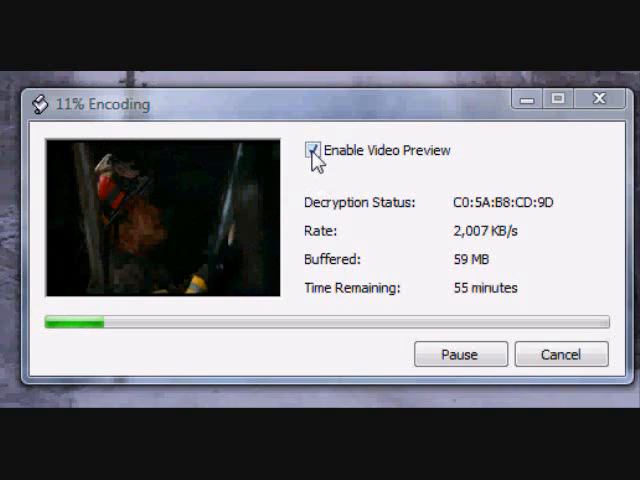
pyautogui.click(314, 150)
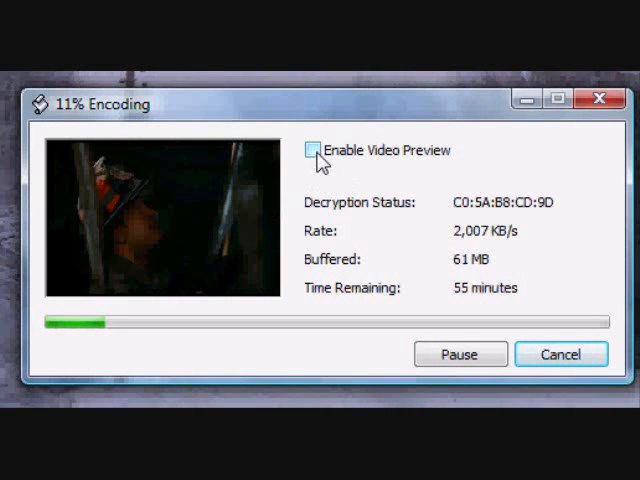
pyautogui.click(312, 150)
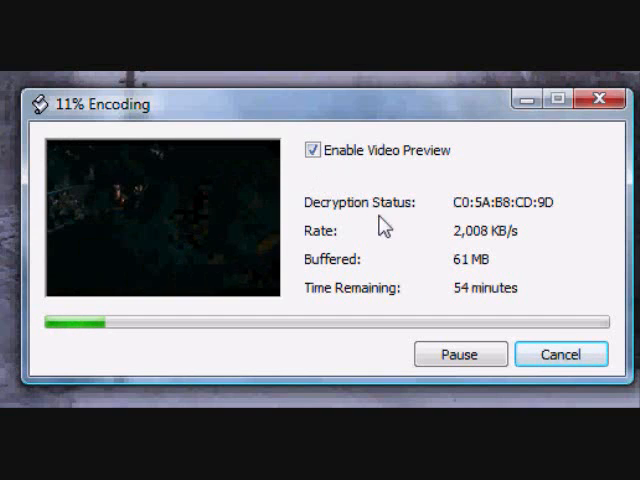
pyautogui.moveTo(432, 312)
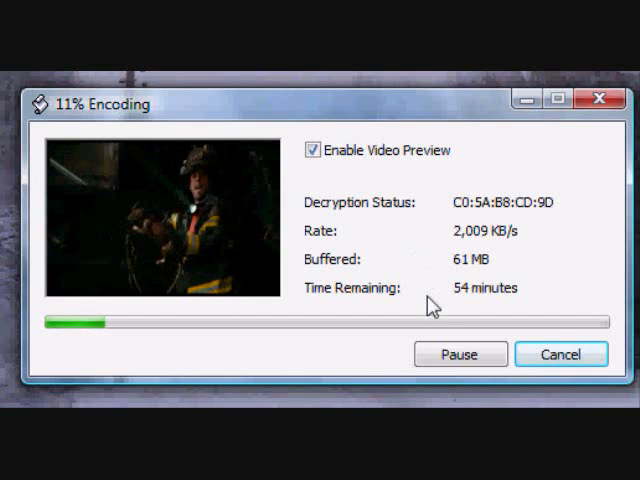
pyautogui.click(460, 356)
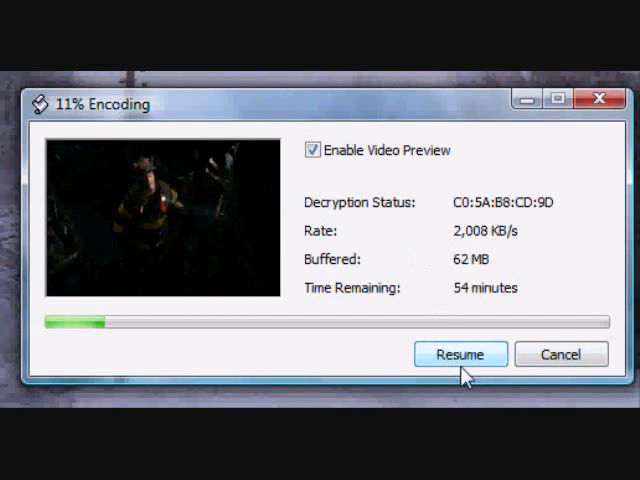
pyautogui.click(460, 354)
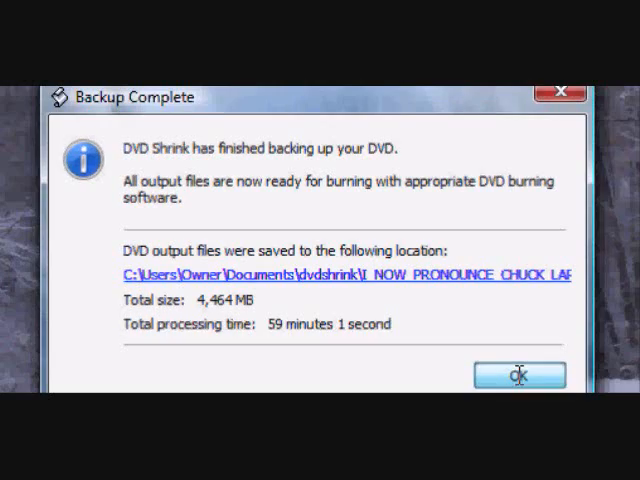
# Acknowledge the completed backup, close DVD Shrink and launch DVD Decrypter
pyautogui.click(520, 376)
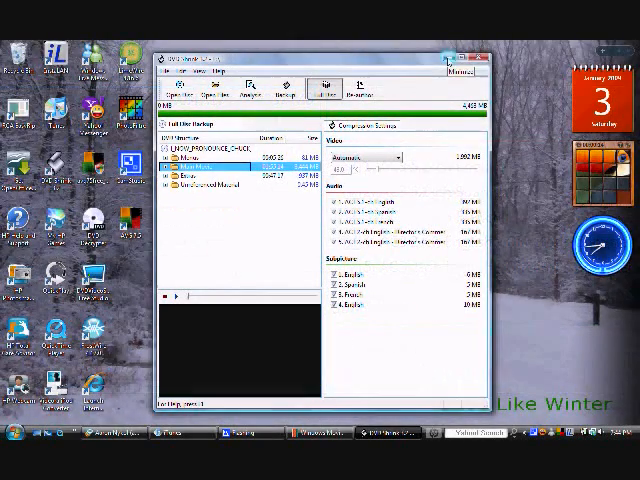
pyautogui.click(476, 56)
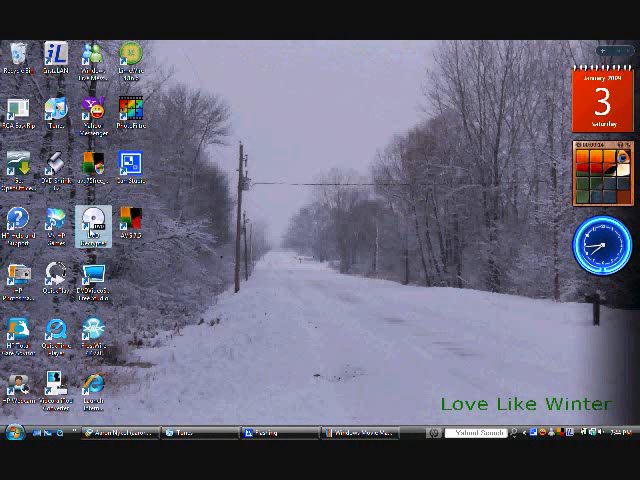
pyautogui.doubleClick(92, 224)
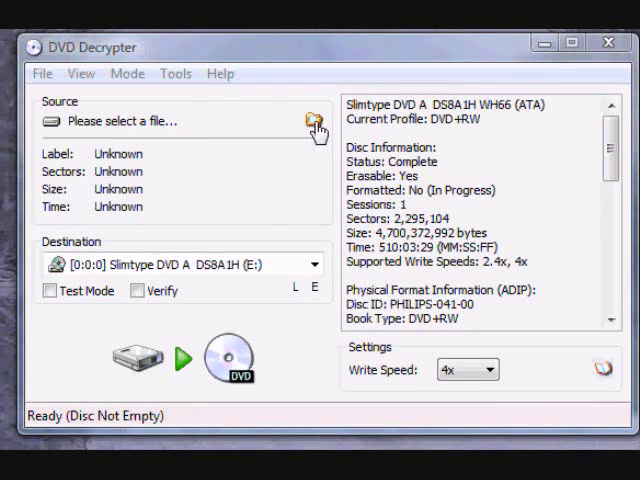
# Load I_NOW_PRONOUNCE_CHUCK_LARRY.ISO from Documents\dvdshrink as the source image
pyautogui.click(310, 120)
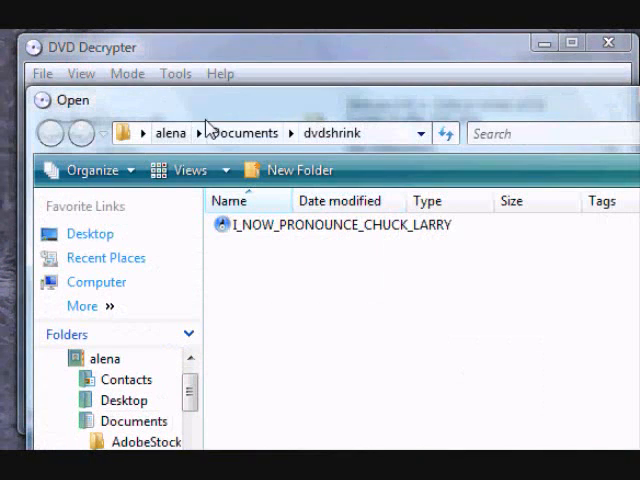
pyautogui.moveTo(398, 238)
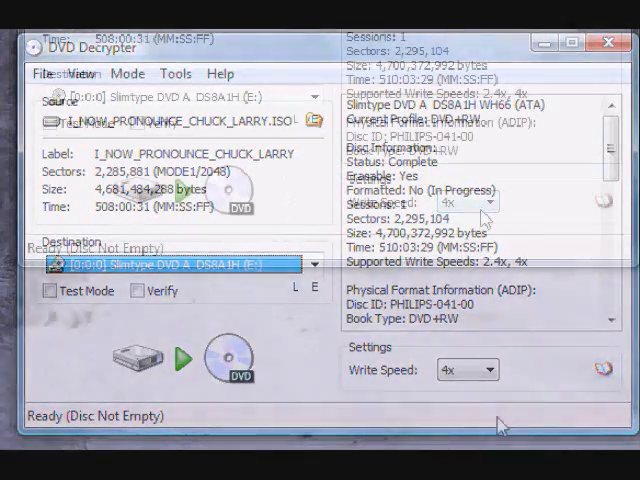
pyautogui.click(492, 202)
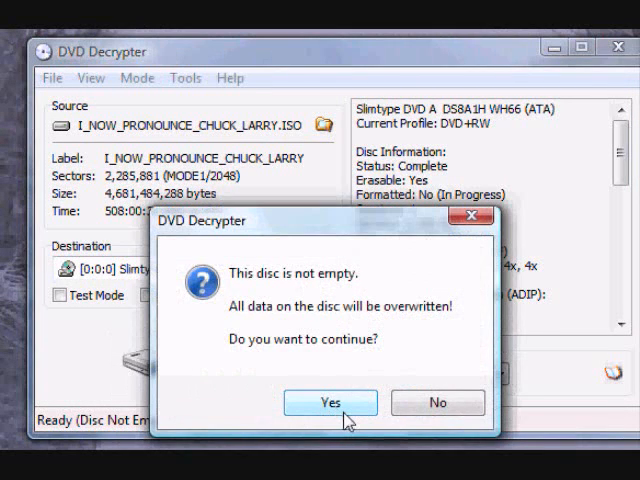
# Burn the ISO to the DVD+RW, overwriting its data, and acknowledge the successful completion
pyautogui.click(332, 402)
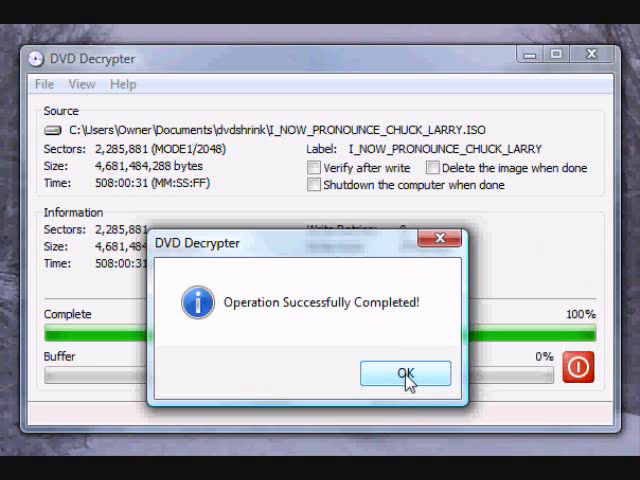
pyautogui.click(404, 372)
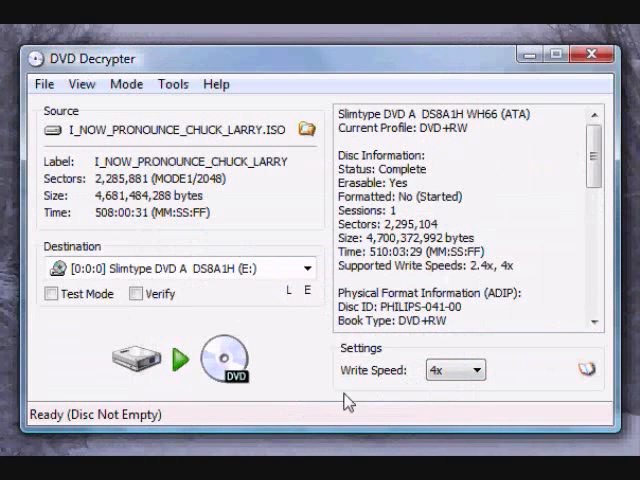
# Close DVD Decrypter, hitting the DVDDecrypterPlayDVDMovieOnArrival error
pyautogui.click(592, 56)
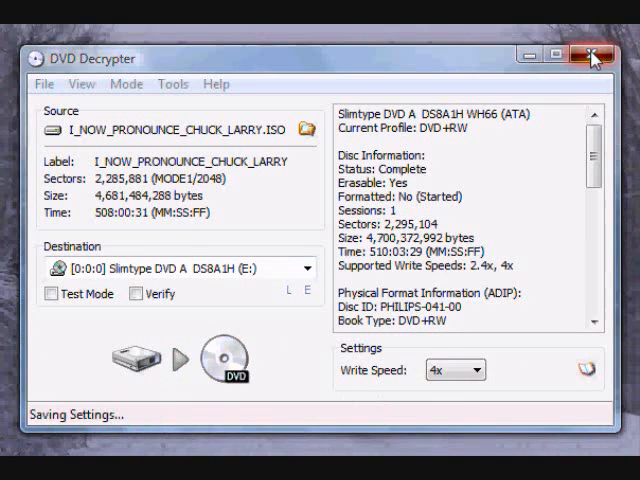
pyautogui.click(592, 56)
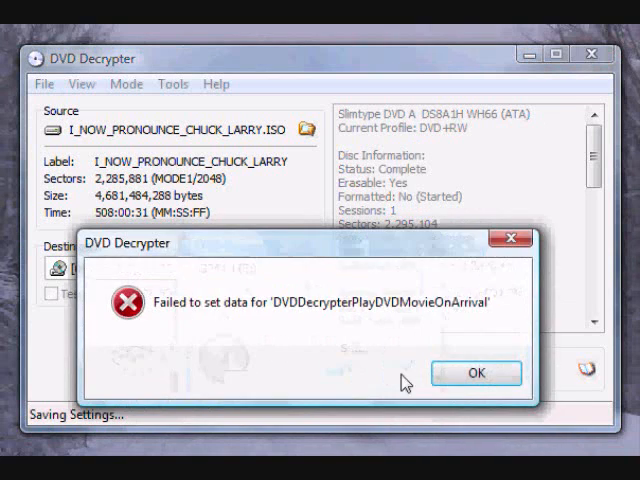